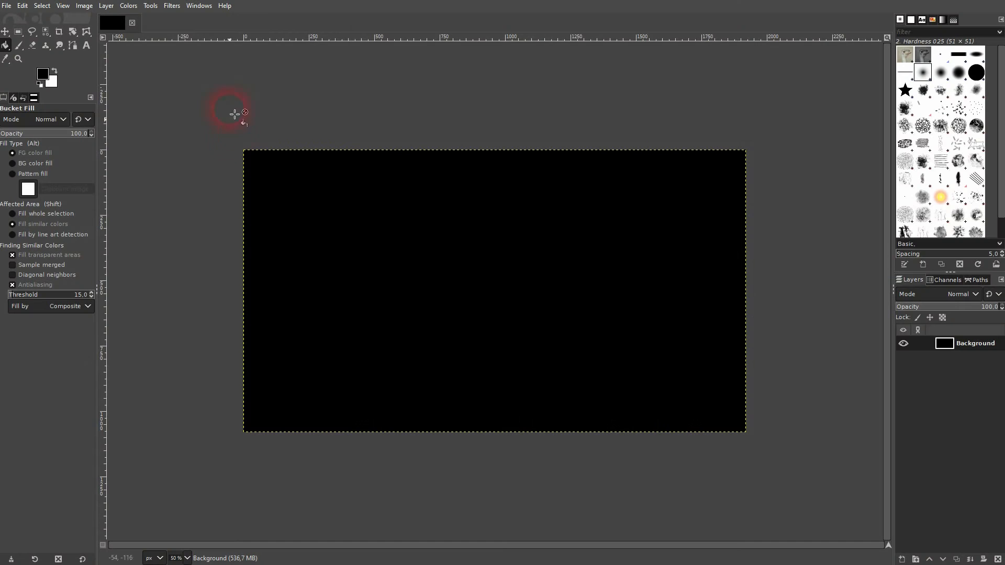
mouse_move(553, 200)
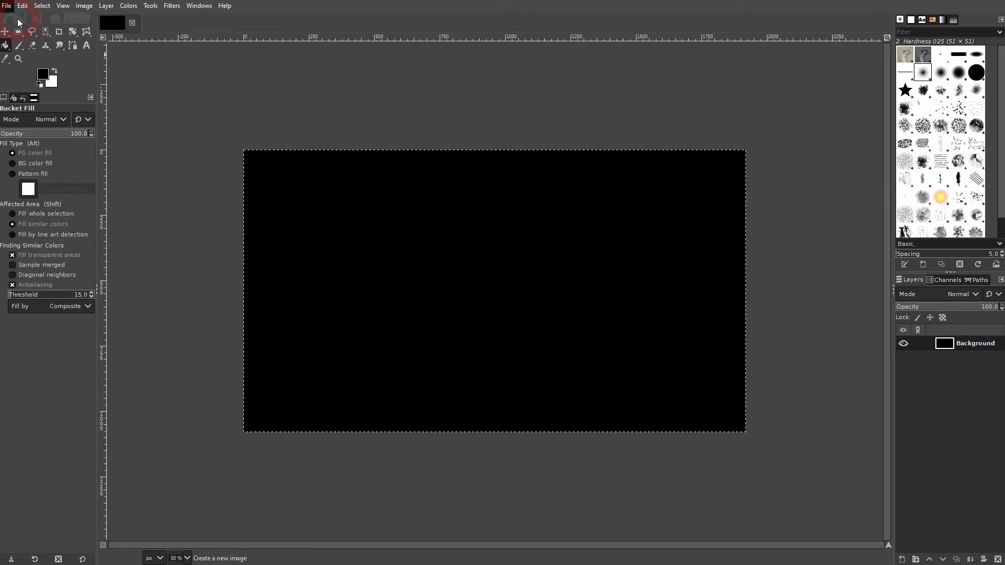
Start a new image sized 1000 × 1200 pixels.
click(6, 5)
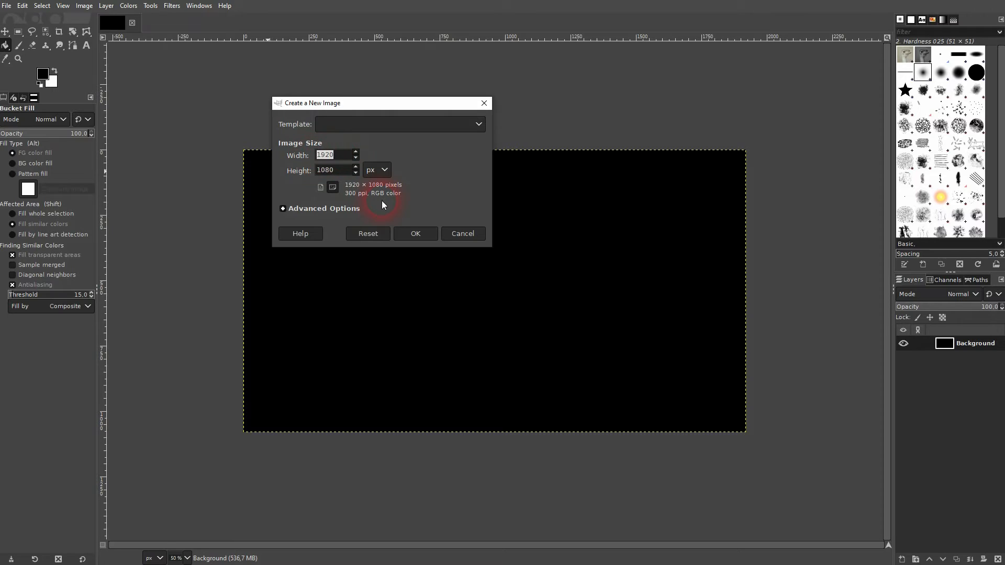
text(1000)
click(337, 170)
text(1200)
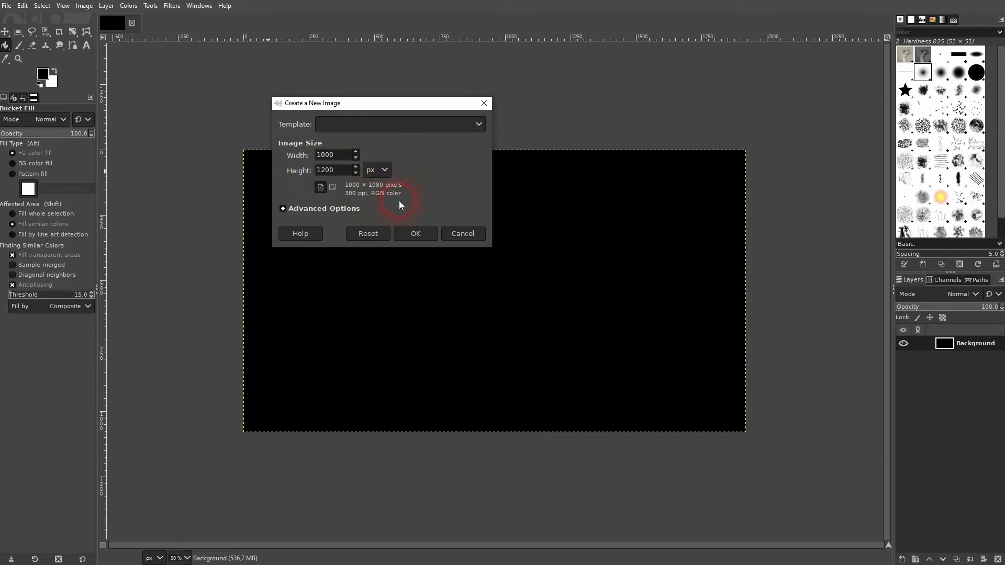
Create the 1000×1200 image, fill it with black, and select the whole canvas.
click(414, 234)
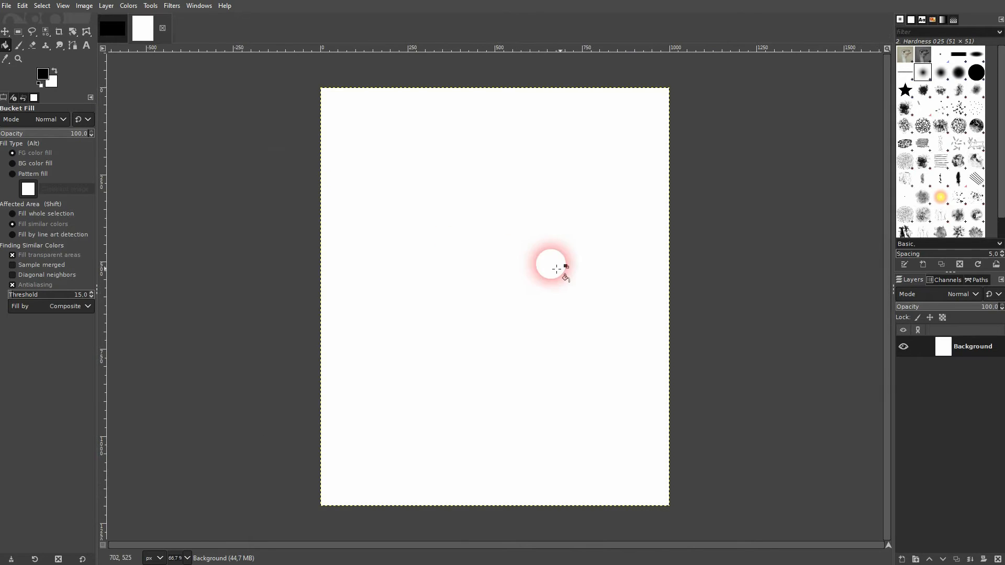
mouse_move(510, 174)
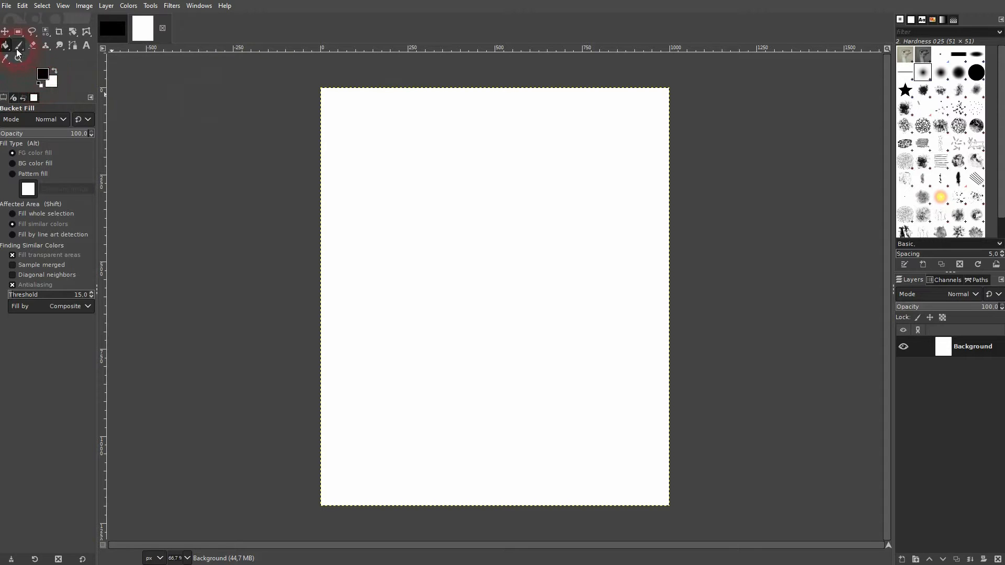
click(599, 268)
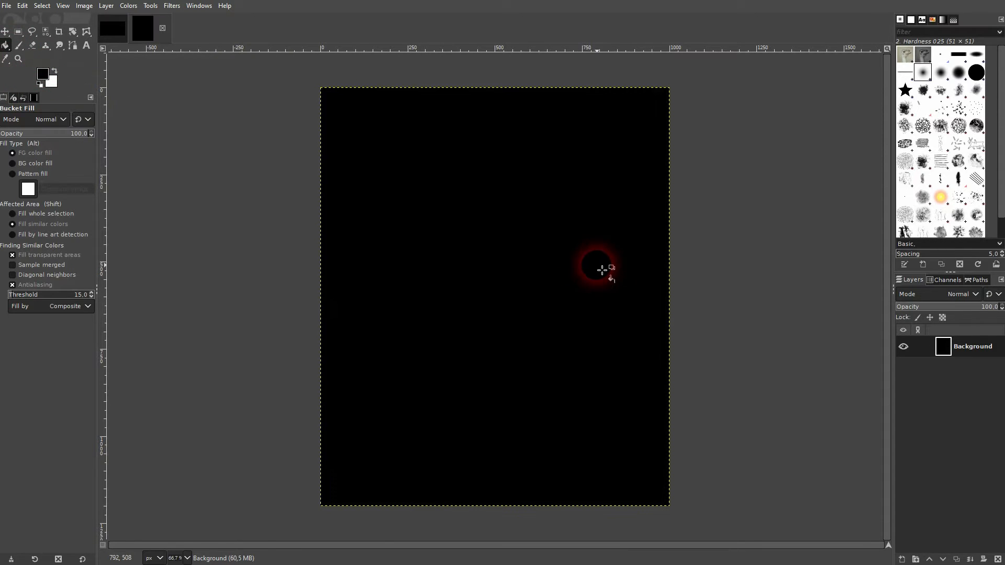
mouse_move(615, 243)
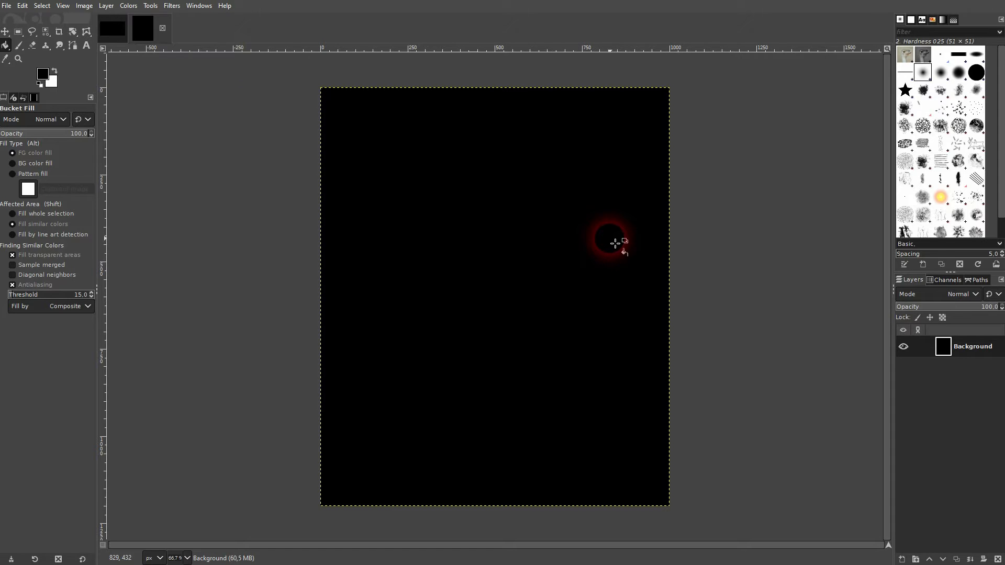
mouse_move(19, 32)
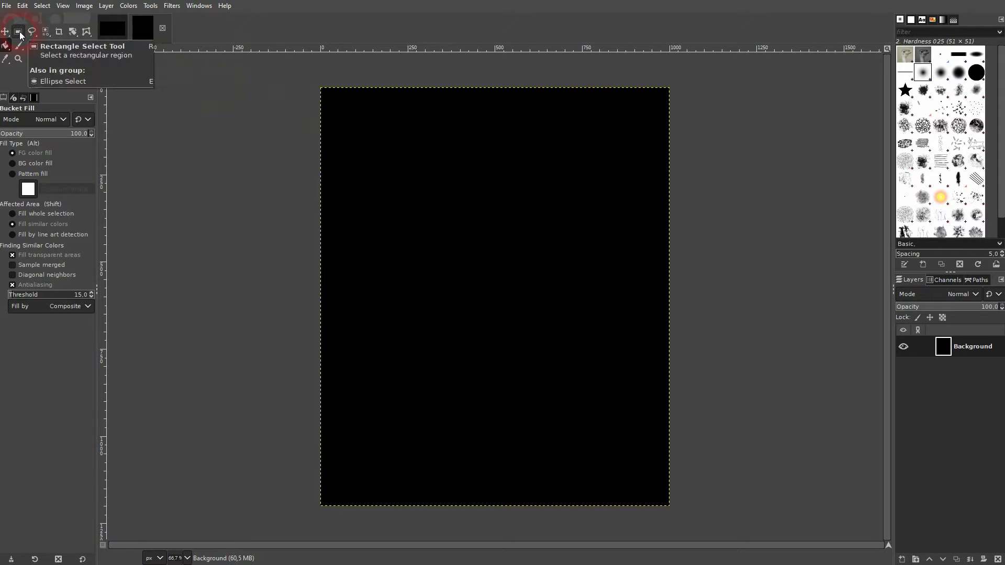
click(17, 32)
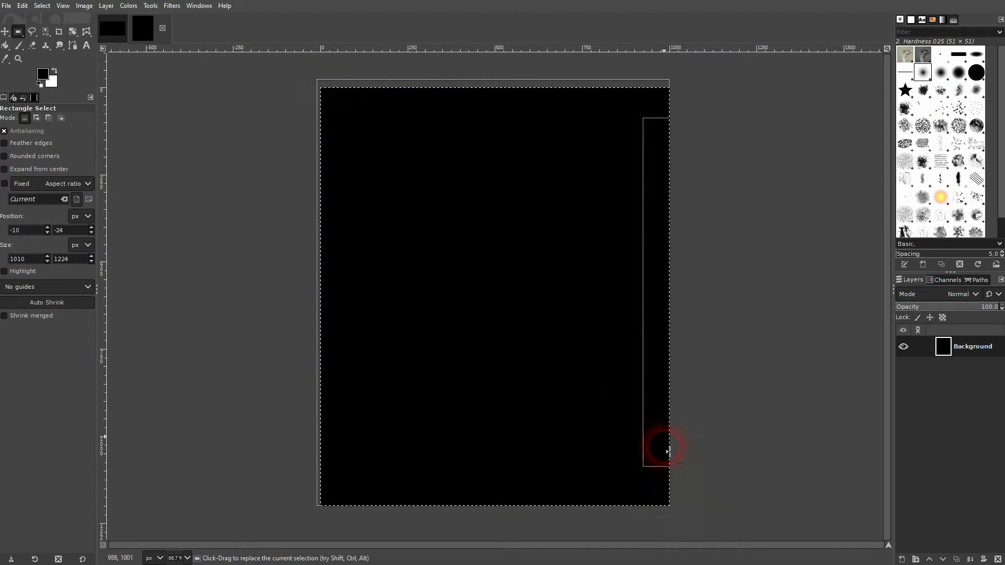
drag(666, 451, 395, 106)
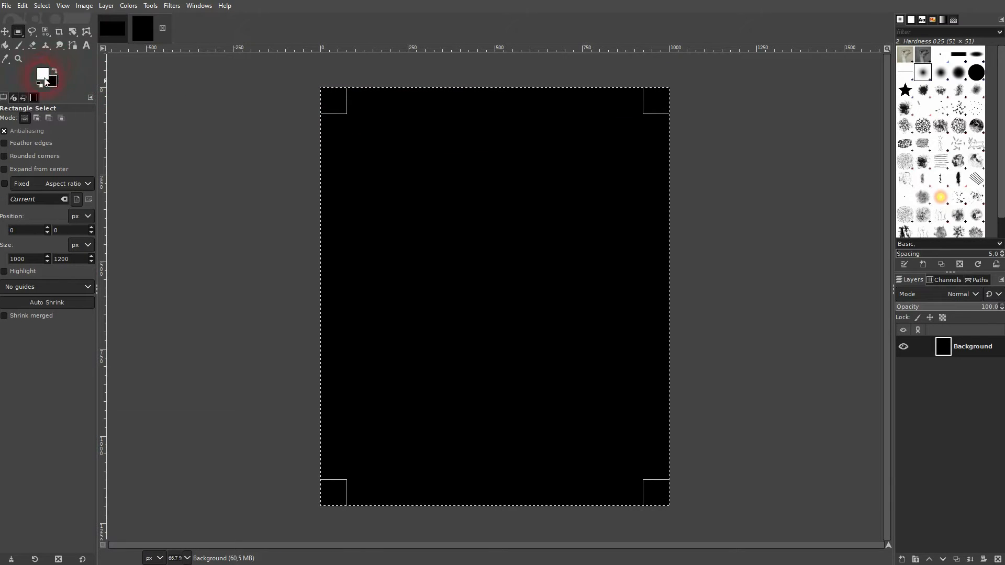
Stroke the full-canvas selection with a 50 px white line to form a border.
click(22, 5)
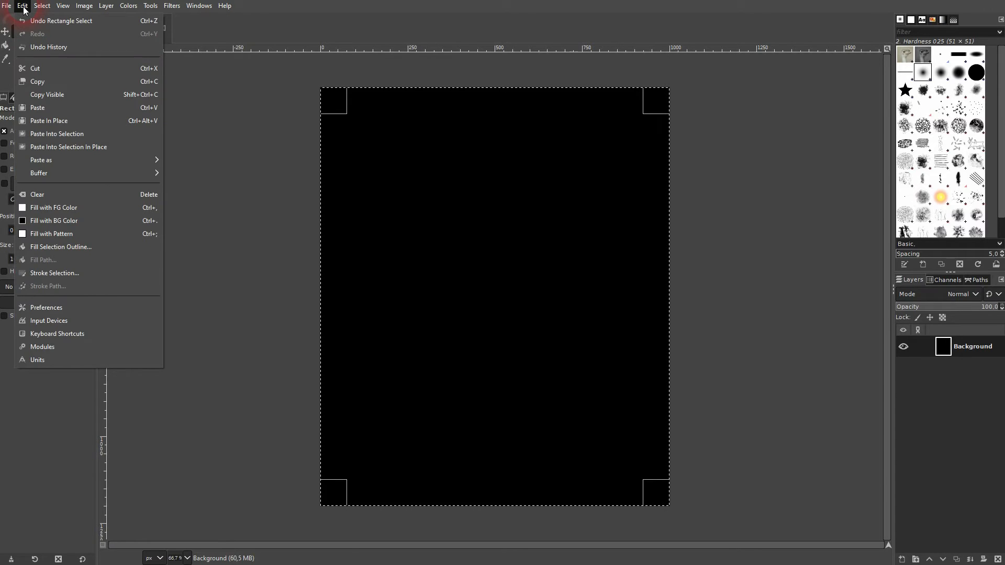
click(55, 272)
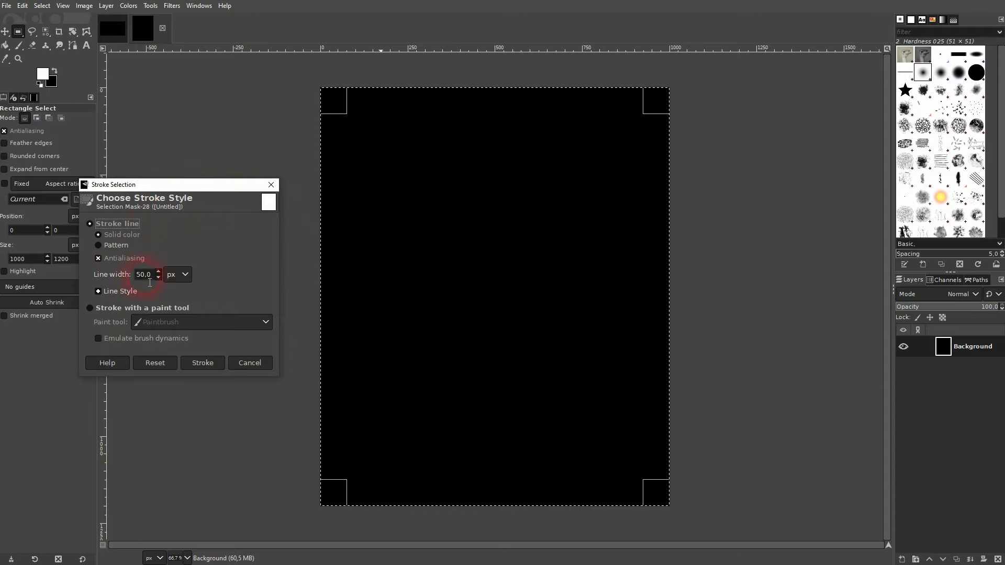
triple_click(142, 274)
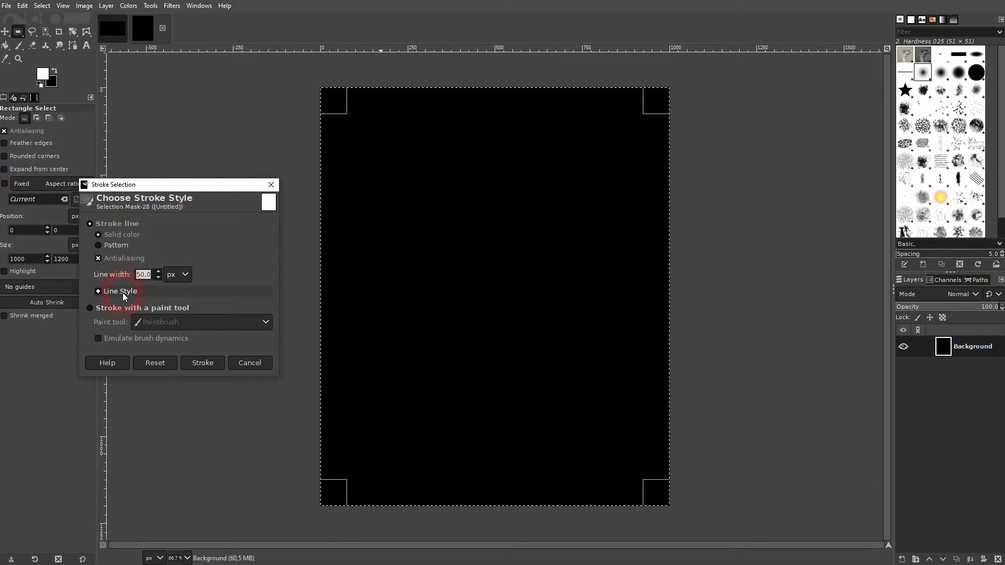
click(98, 291)
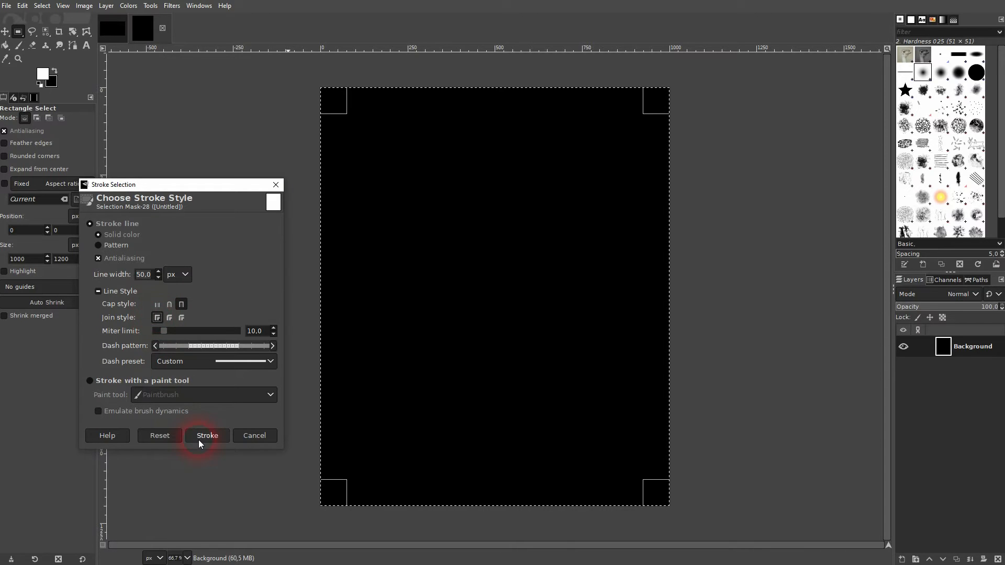
click(206, 435)
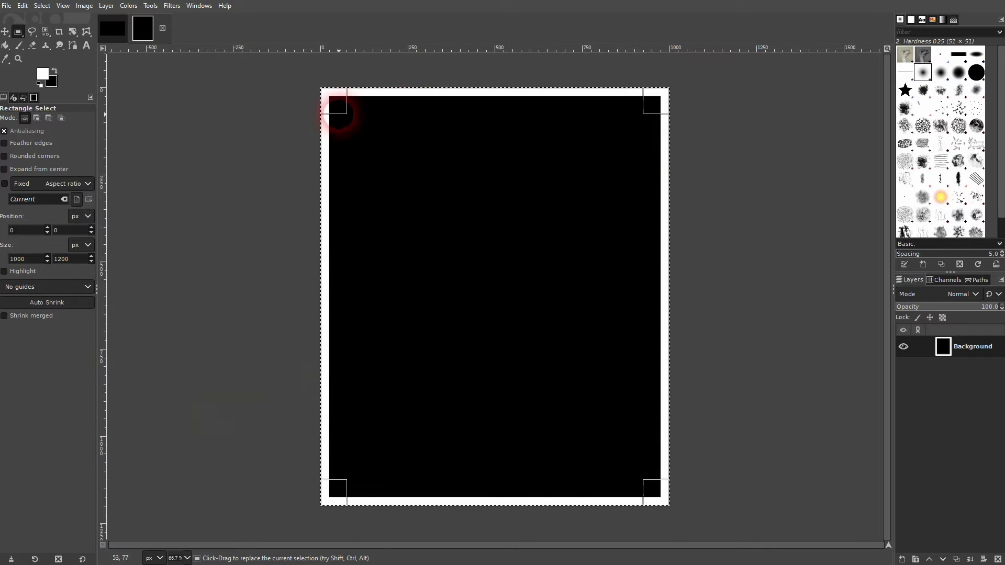
Select the 1000×276 bottom strip at y 924 and fill it with white.
drag(339, 112, 338, 439)
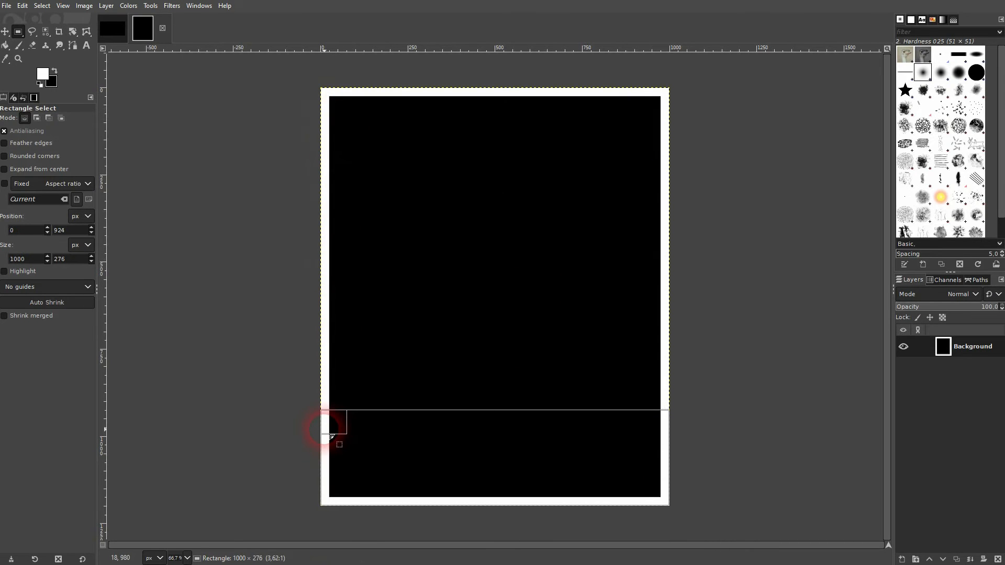
click(22, 5)
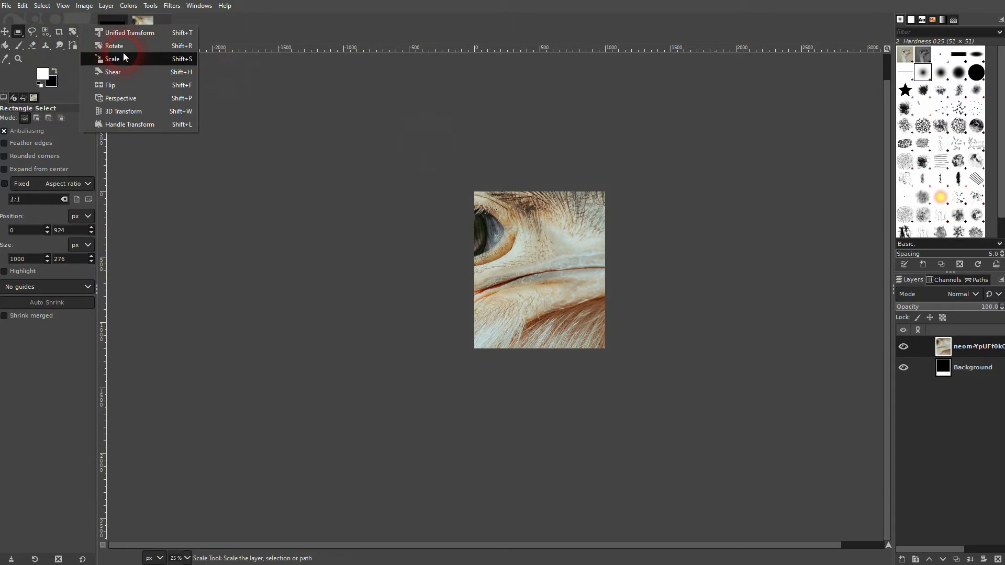
Scale the ostrich photo layer up to about 1711 × 1141 px.
click(111, 58)
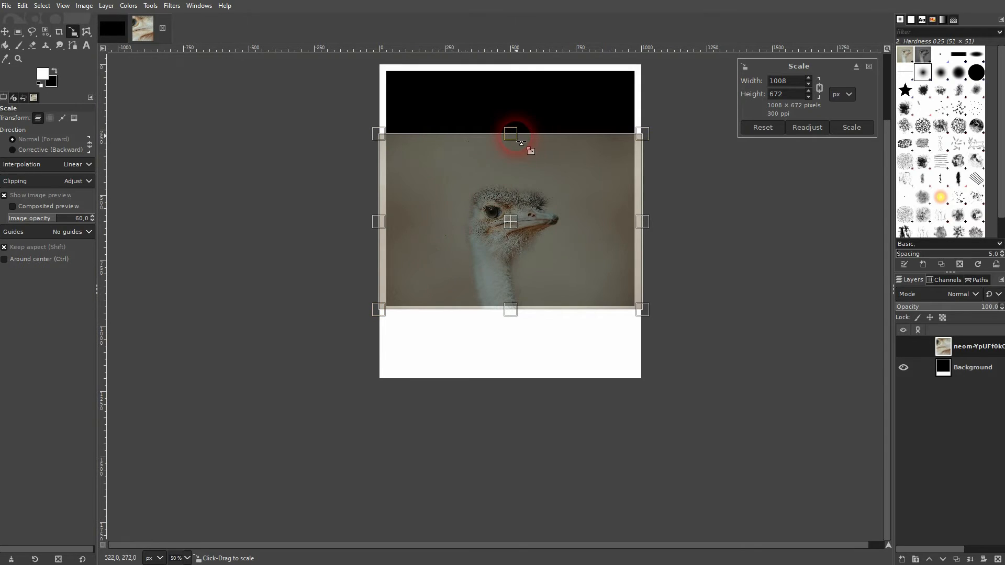
drag(511, 133, 510, 66)
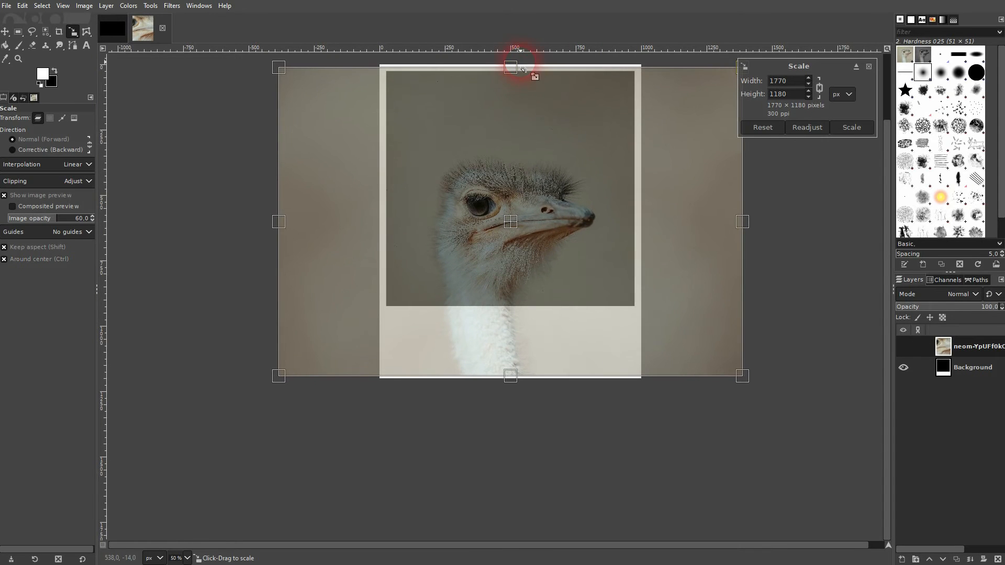
drag(511, 67, 511, 72)
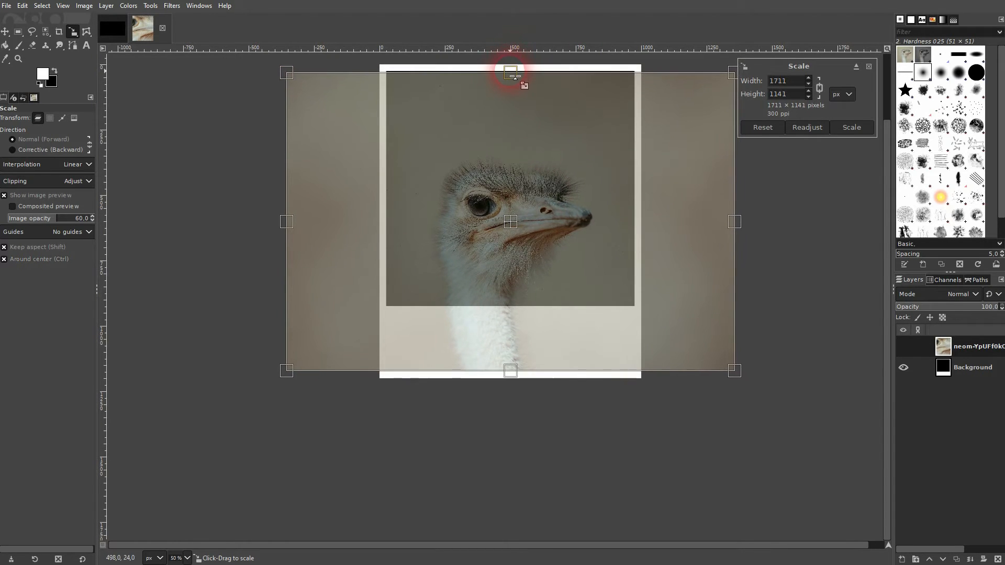
click(851, 127)
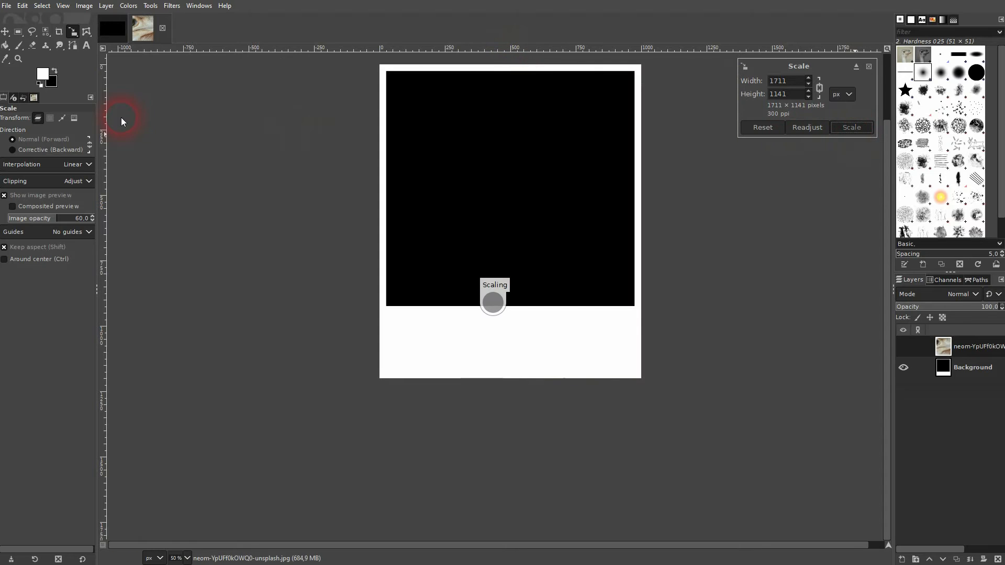
click(851, 127)
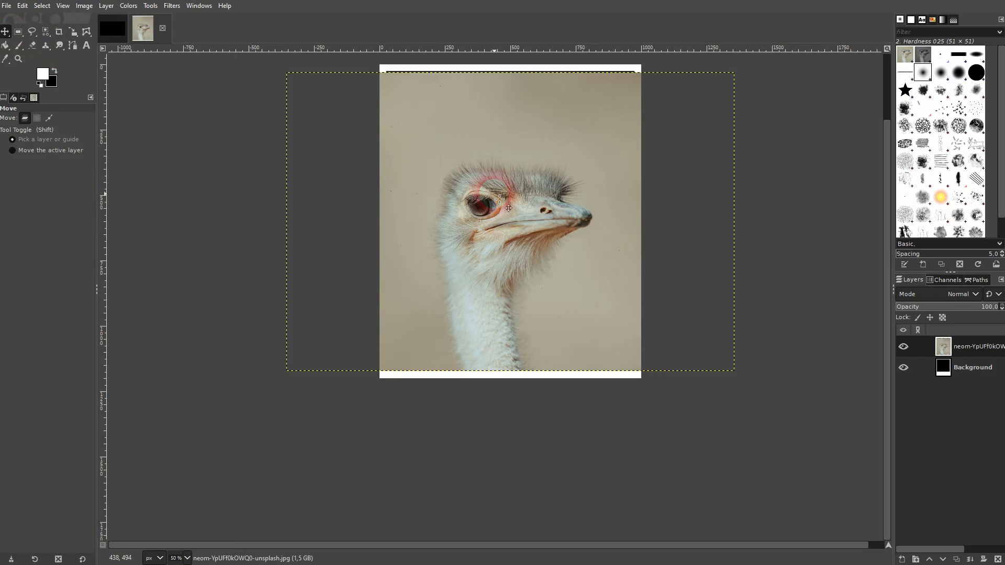
Move the ostrich photo into place over the frame and drop its opacity to about 35%.
drag(506, 206, 506, 100)
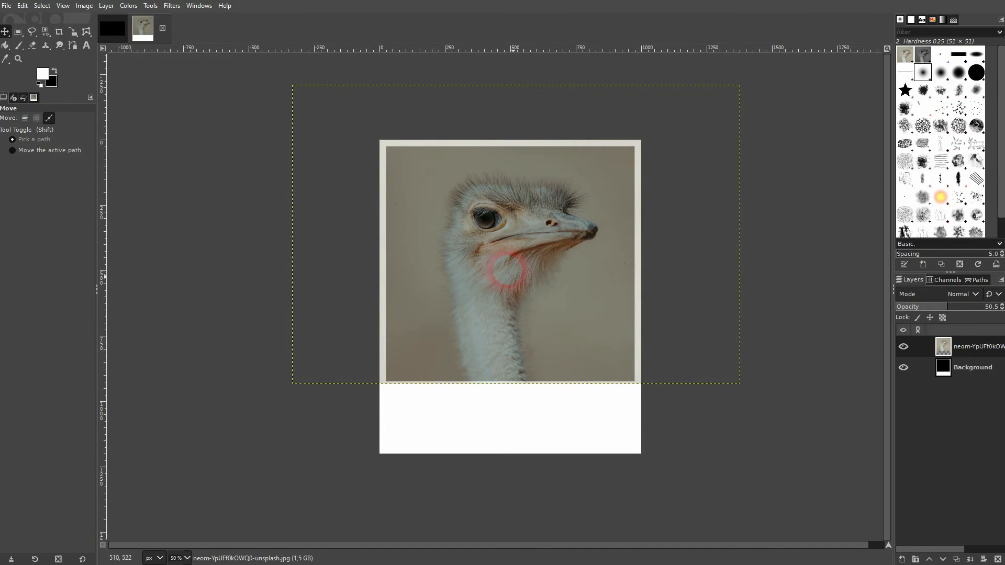
click(25, 117)
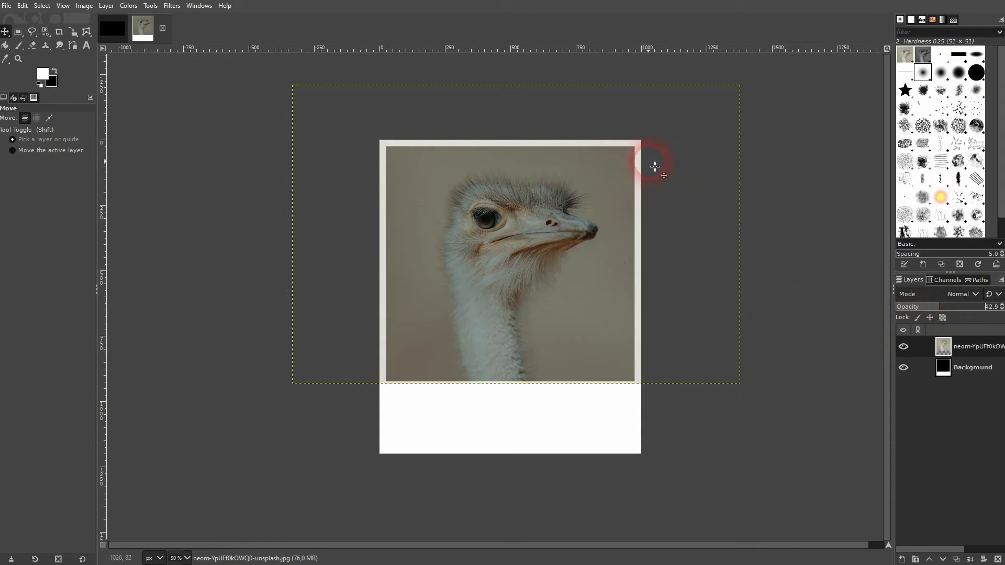
drag(942, 306, 1000, 306)
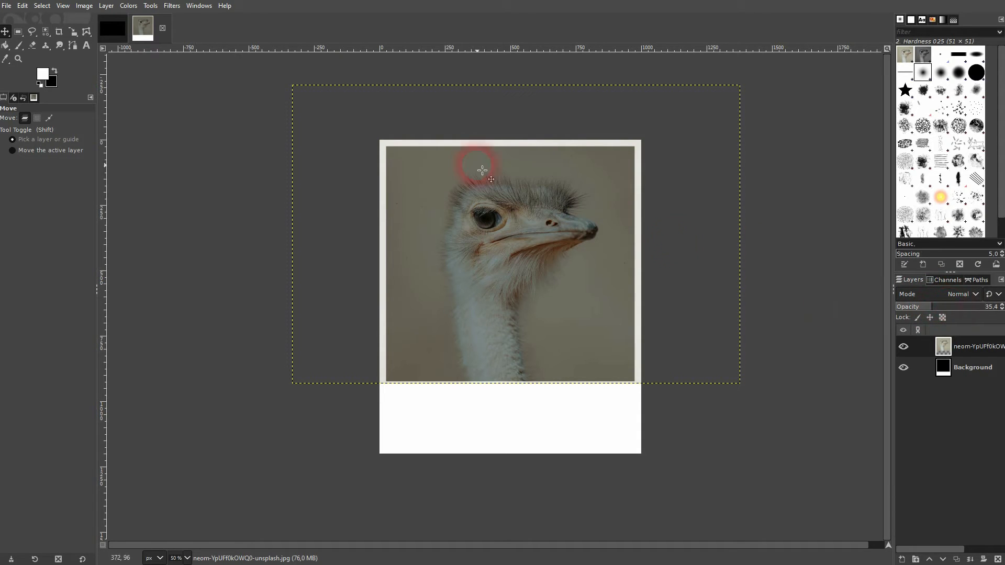
click(18, 32)
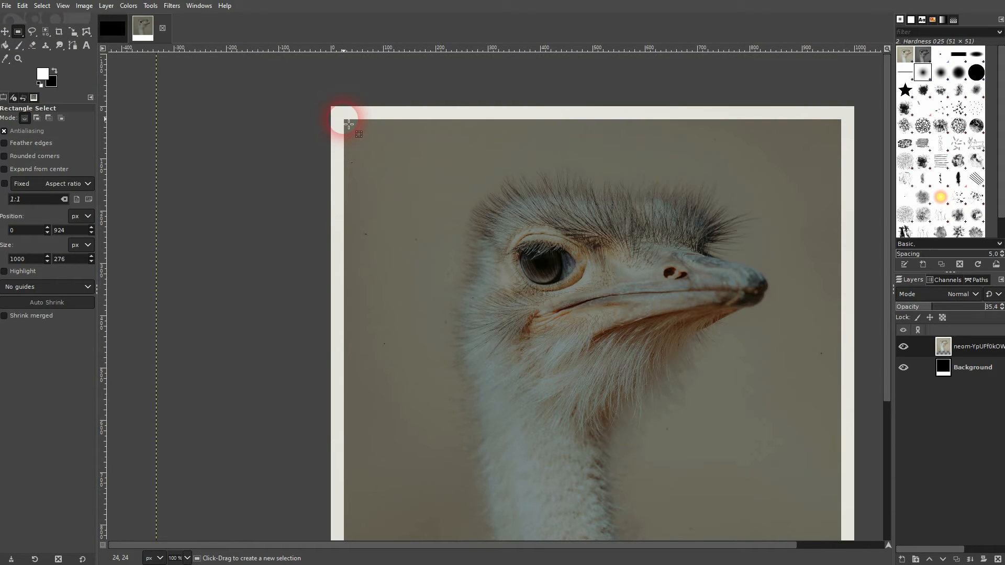
Draw a roughly 955×903 px selection from the inner top-left to inner bottom-right corner.
drag(349, 123, 431, 162)
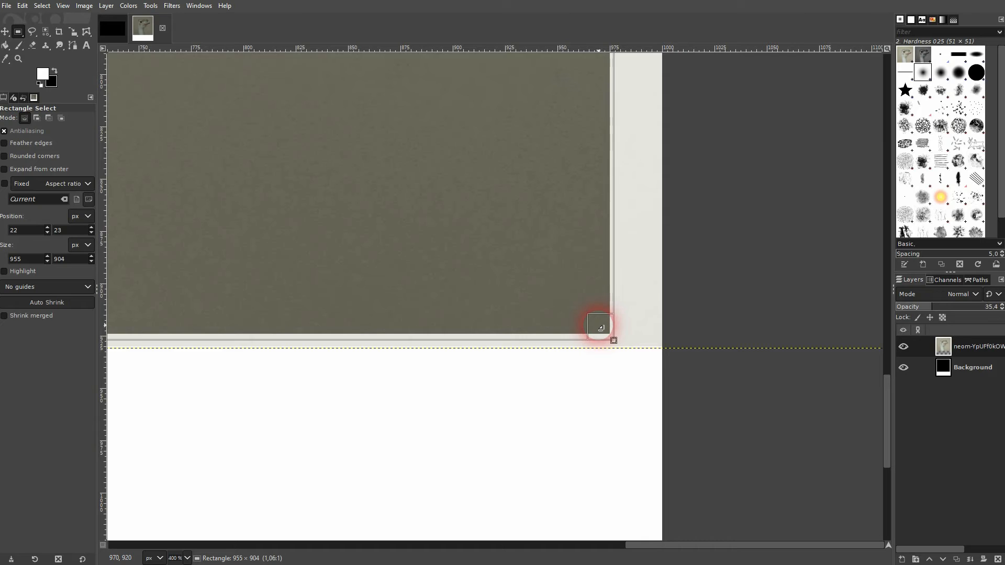
drag(600, 327, 596, 320)
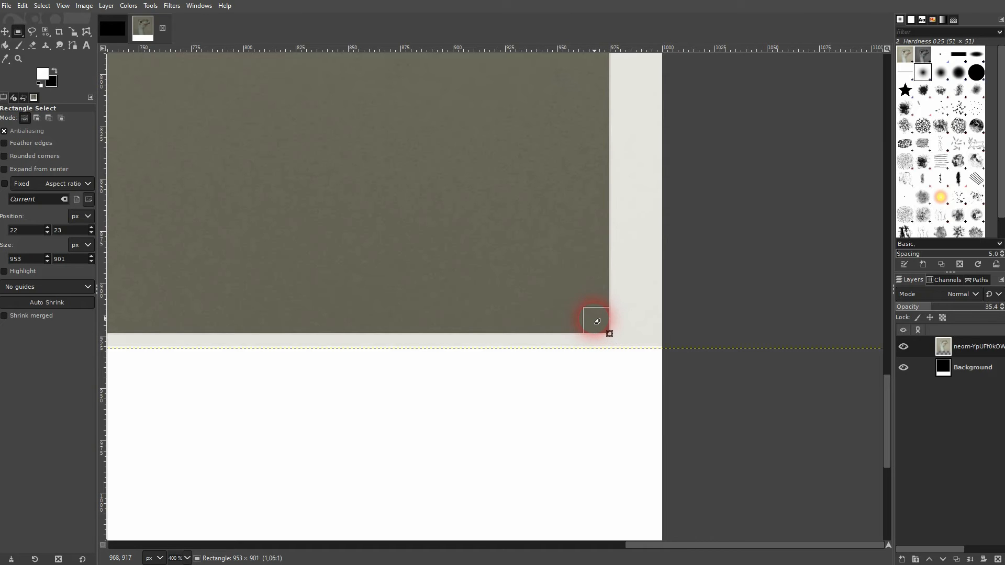
drag(596, 320, 654, 346)
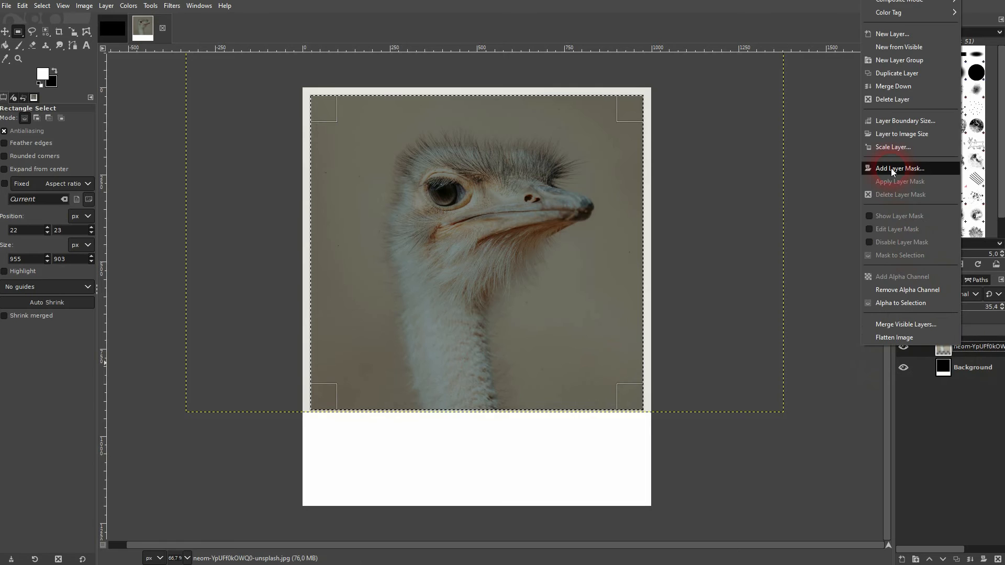
Add a selection-based layer mask clipping the ostrich photo to the inner window.
click(901, 168)
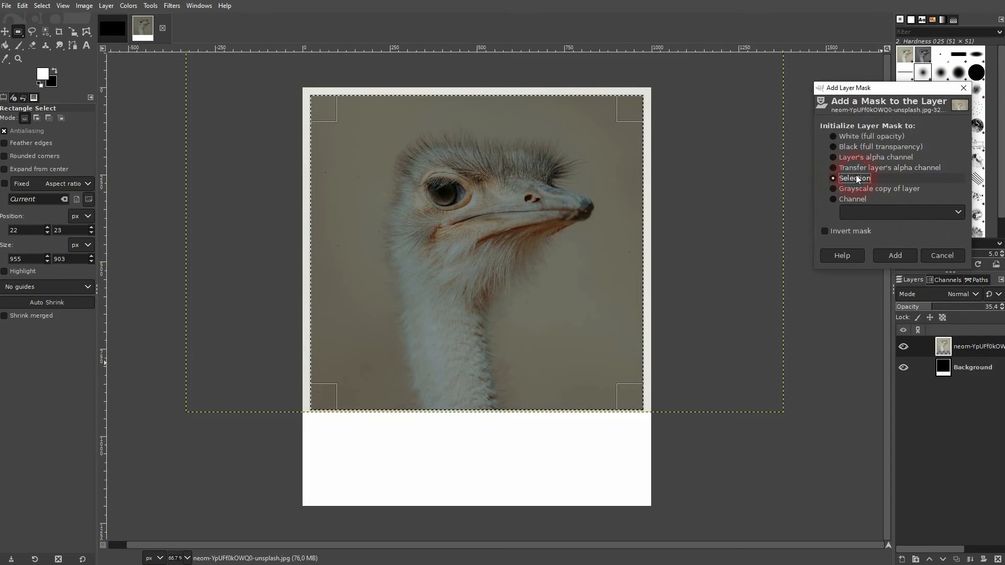
click(893, 255)
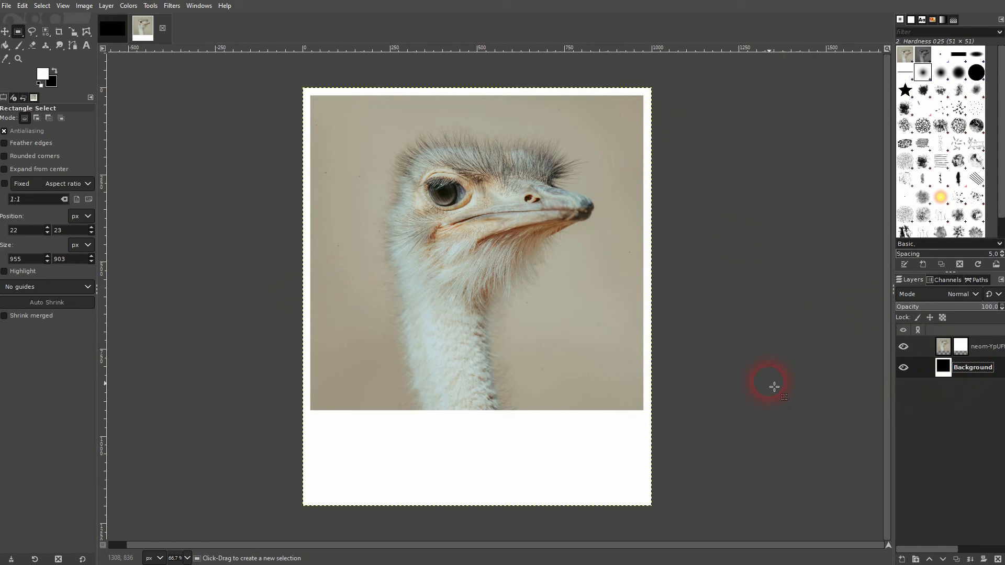
mouse_move(668, 303)
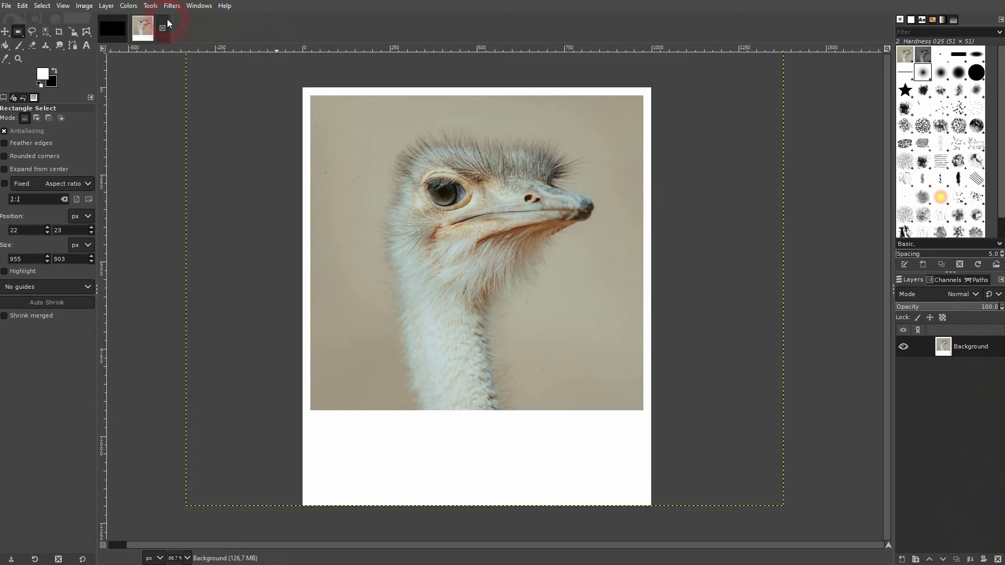
Copy the flattened Polaroid and paste it into the black image as a new layer.
click(106, 5)
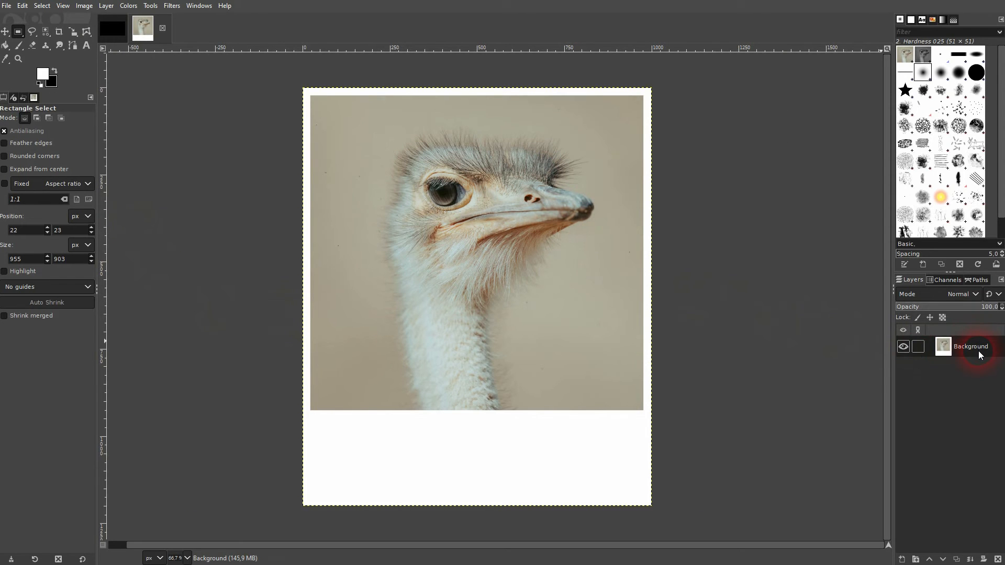
click(22, 5)
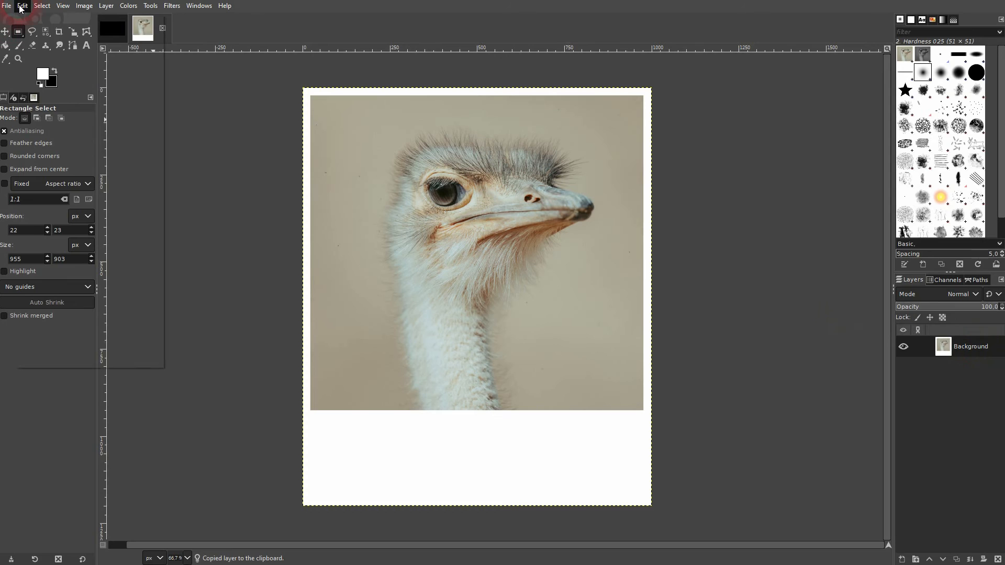
click(22, 6)
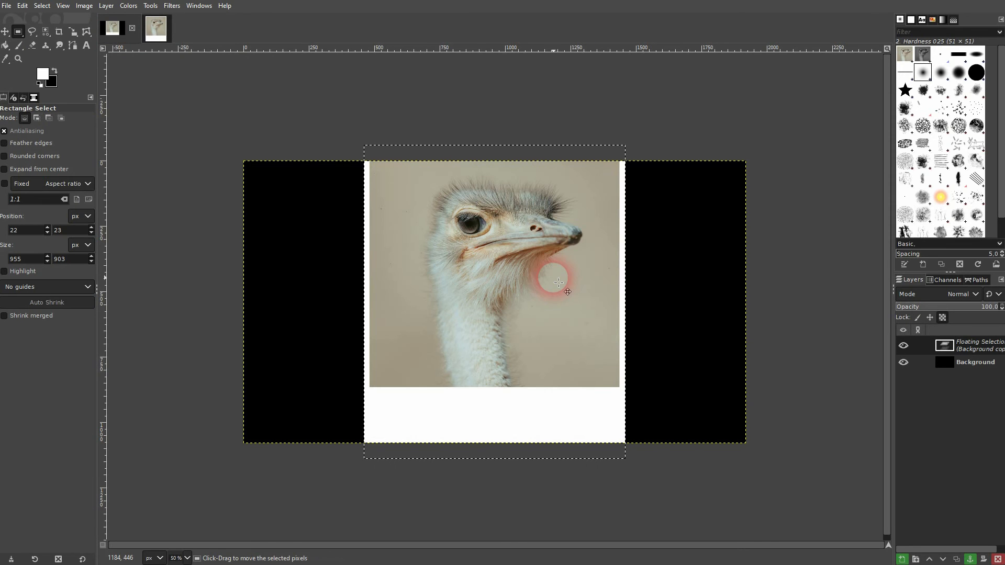
click(22, 6)
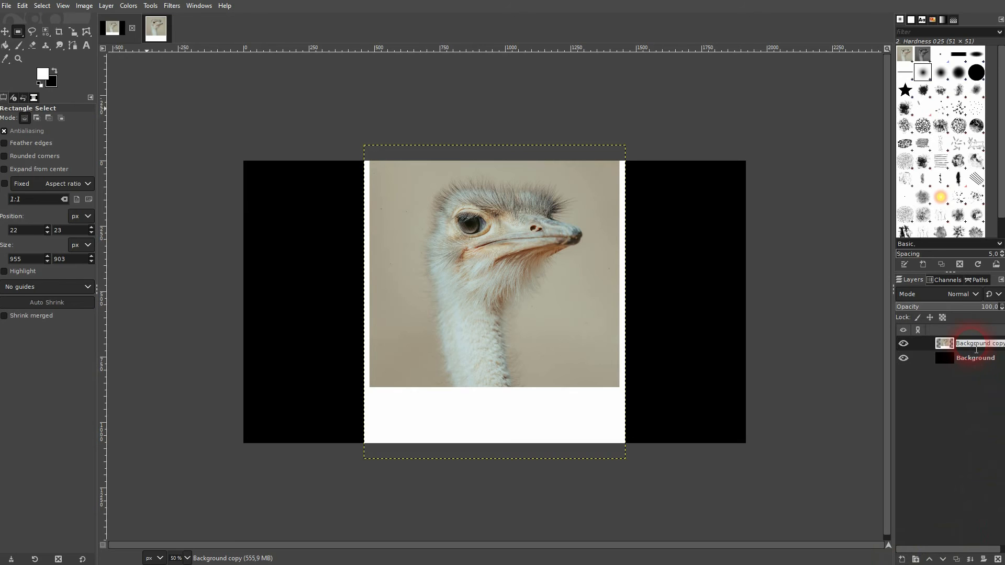
double_click(975, 342)
text(Polaroid)
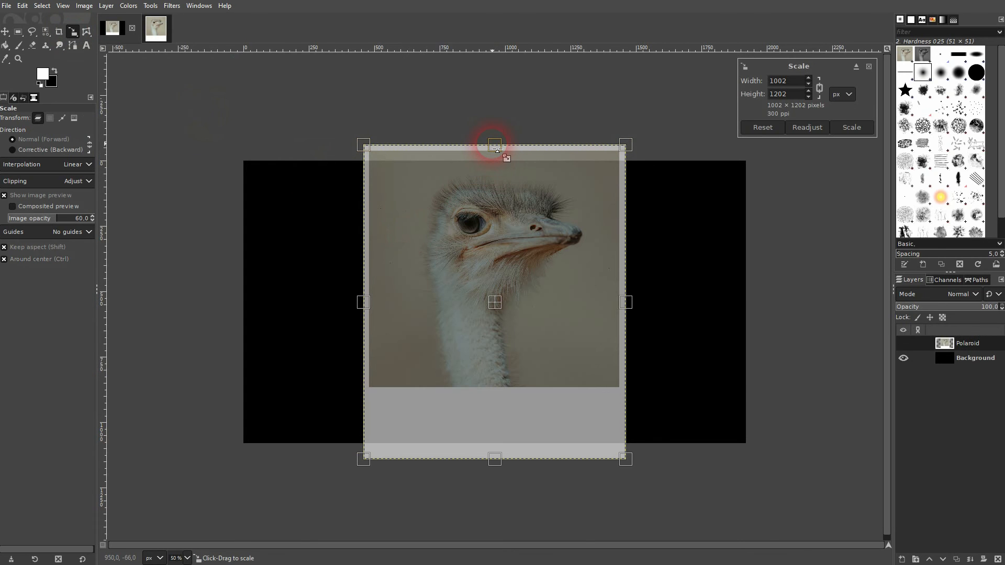
Shrink the Polaroid layer and rotate it to a tilt of about 10.7°.
click(851, 126)
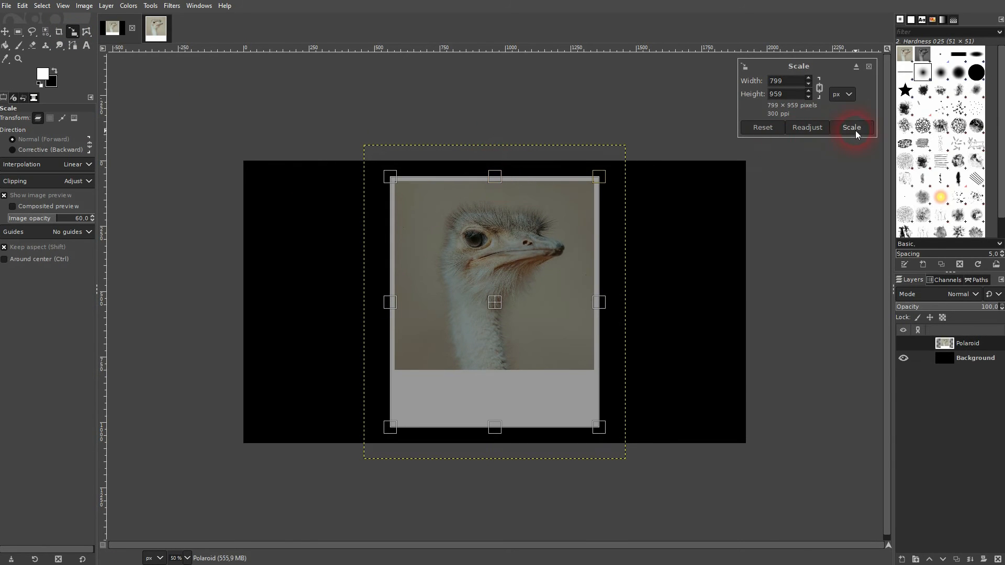
click(850, 126)
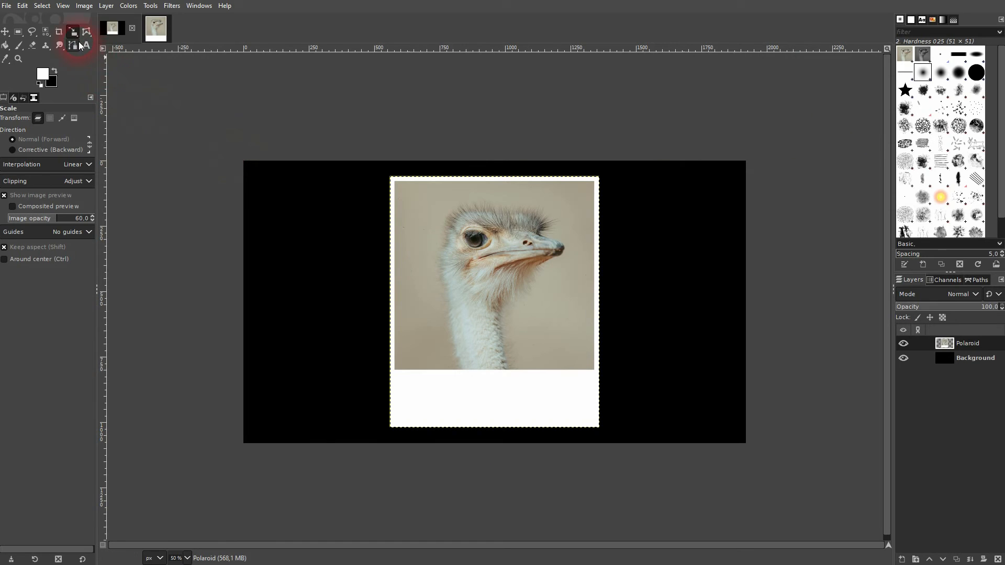
click(72, 32)
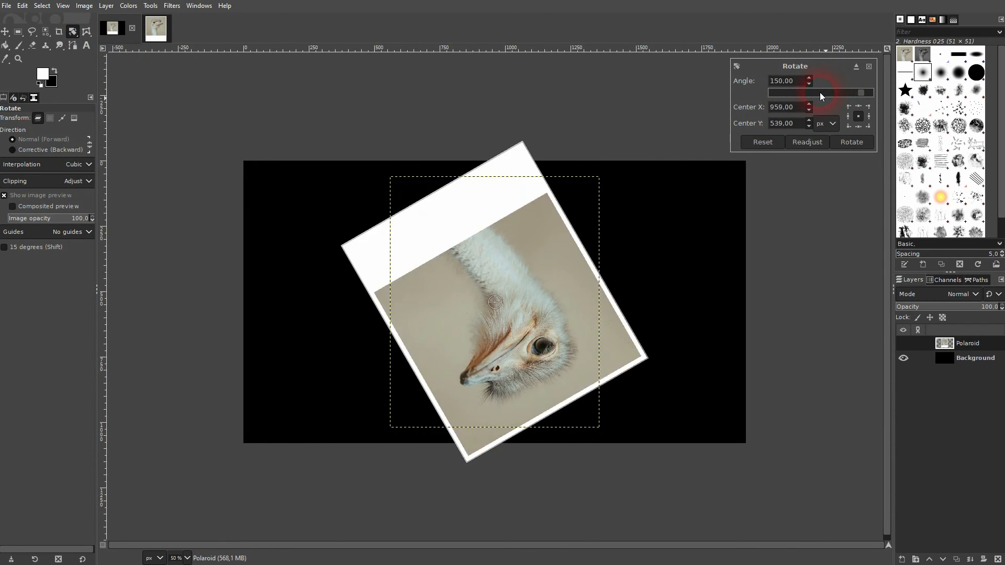
drag(820, 93, 849, 97)
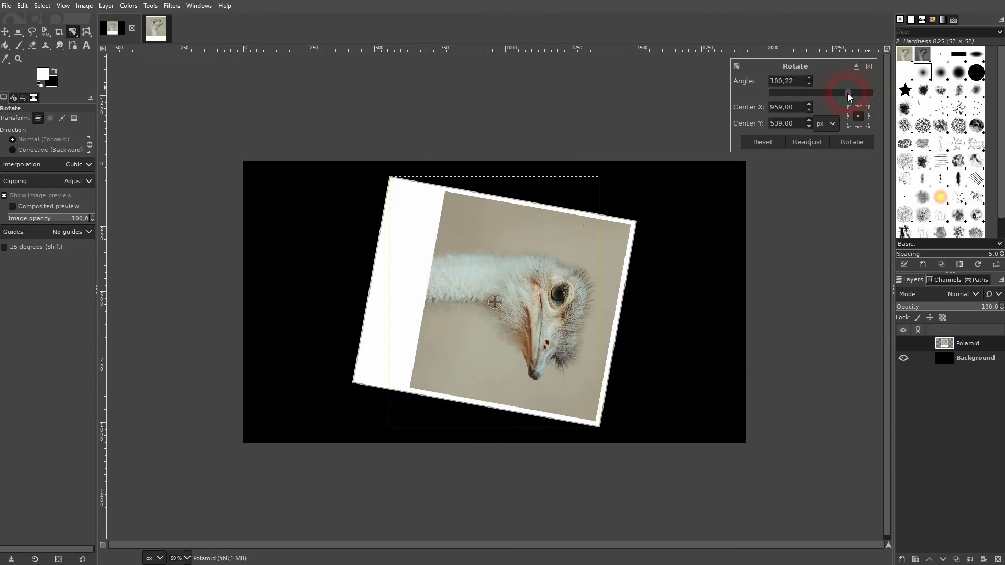
drag(865, 93, 827, 93)
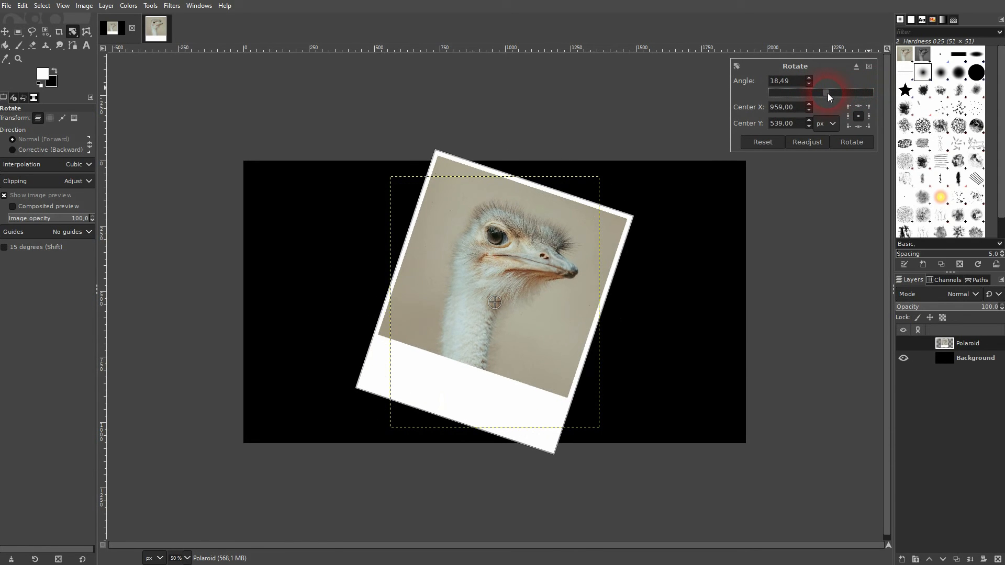
drag(827, 93, 823, 93)
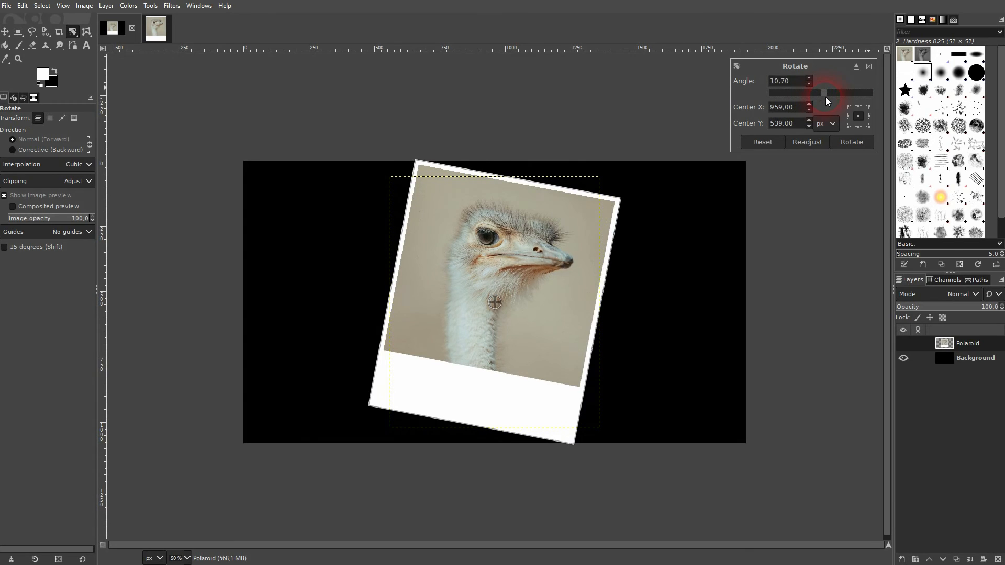
click(851, 142)
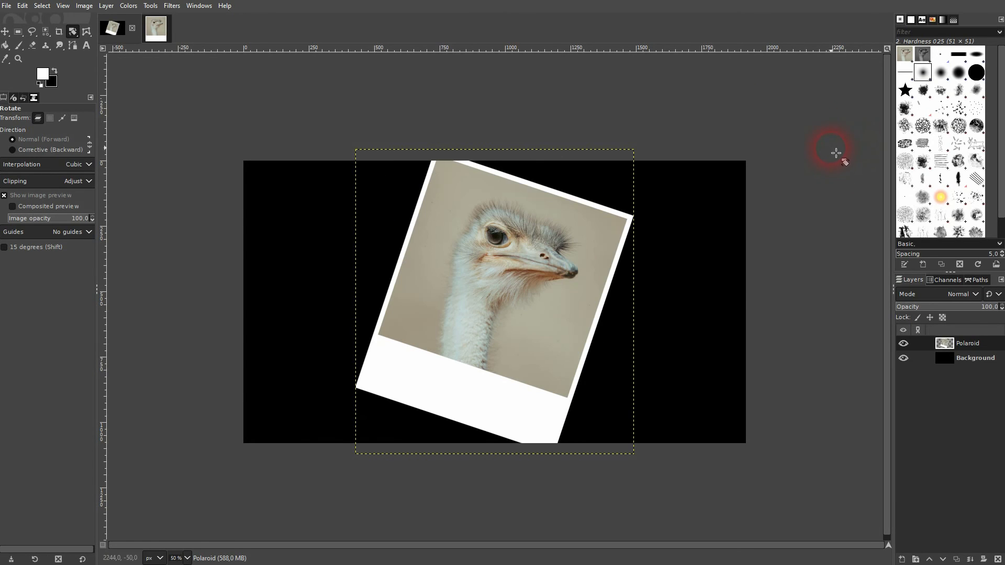
Scale the tilted Polaroid down further to about 906 × 993 px.
click(72, 32)
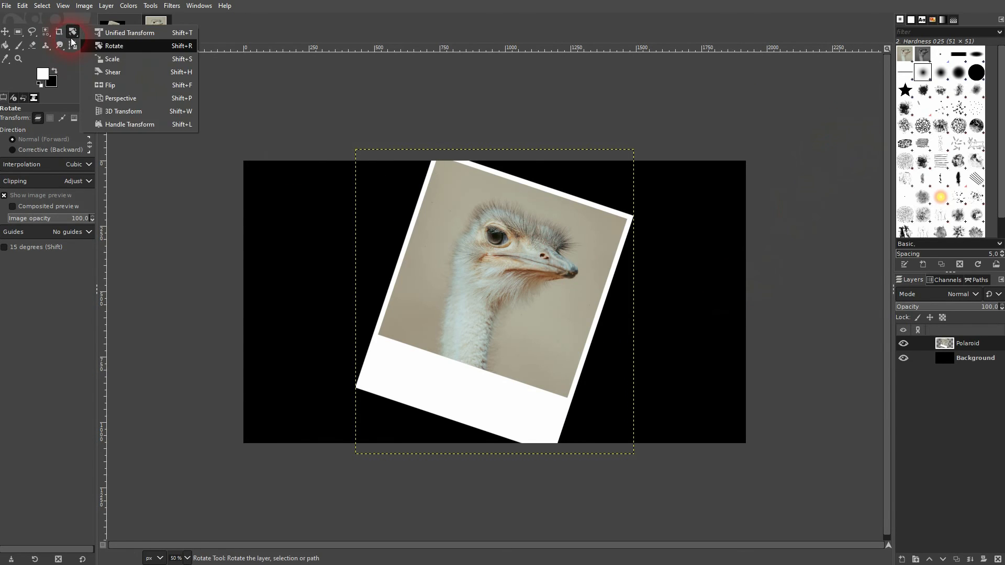
click(112, 59)
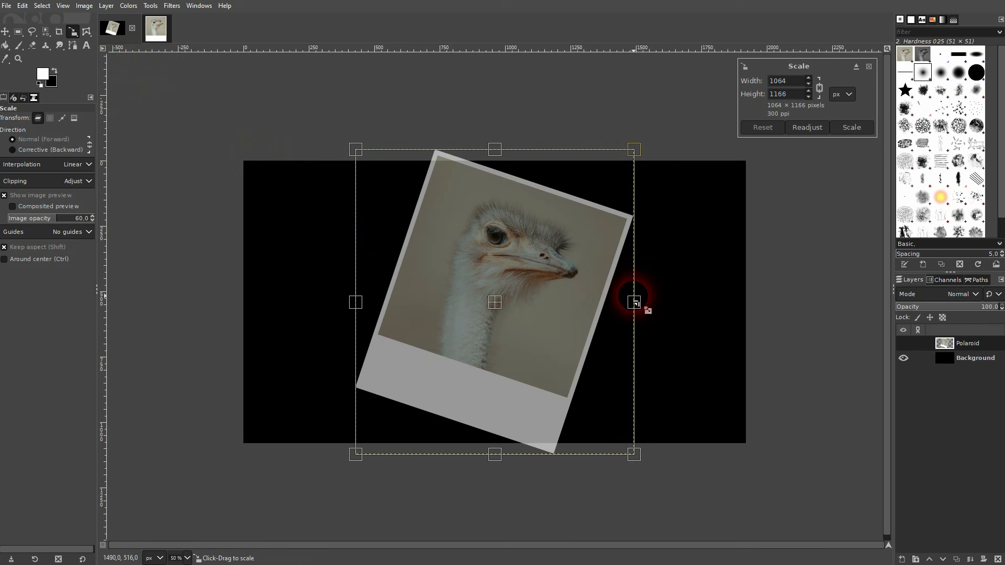
click(850, 126)
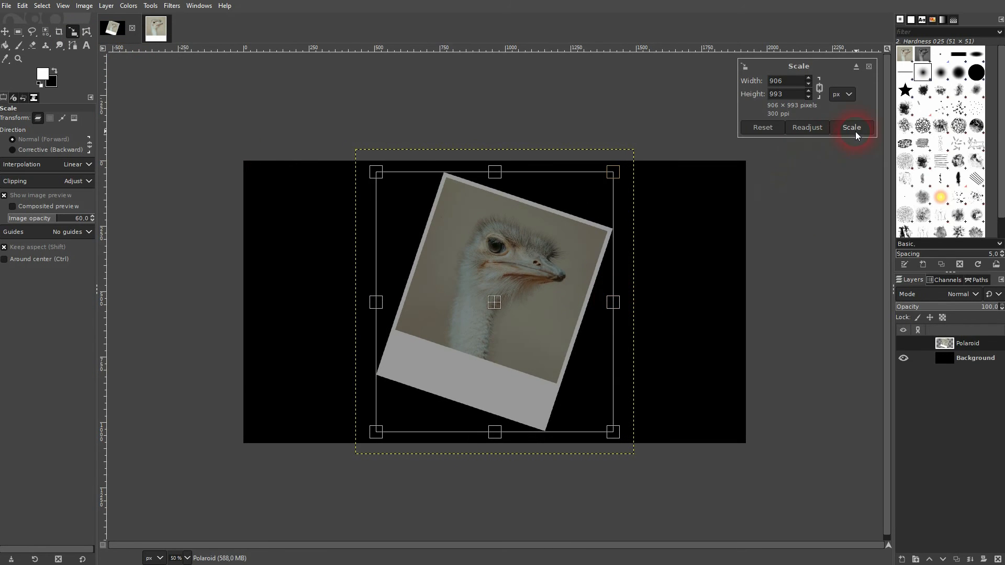
click(851, 127)
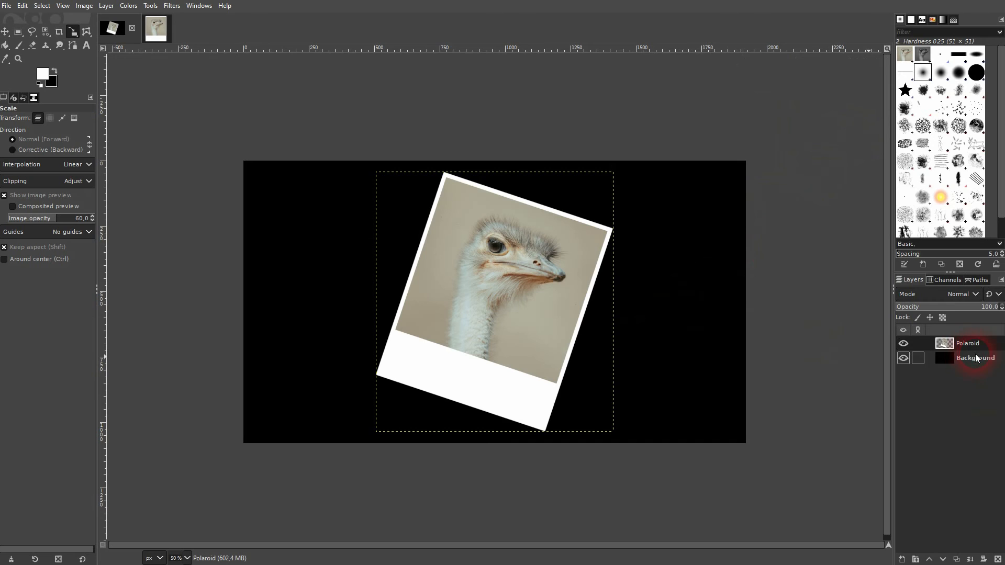
Fill the Background layer with white, then reselect the Polaroid layer.
click(975, 358)
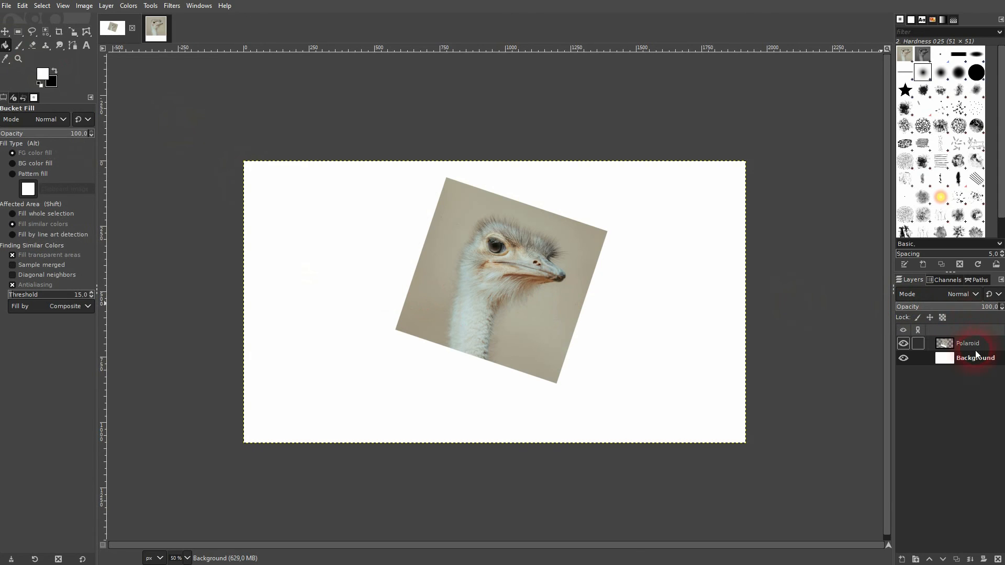
click(967, 343)
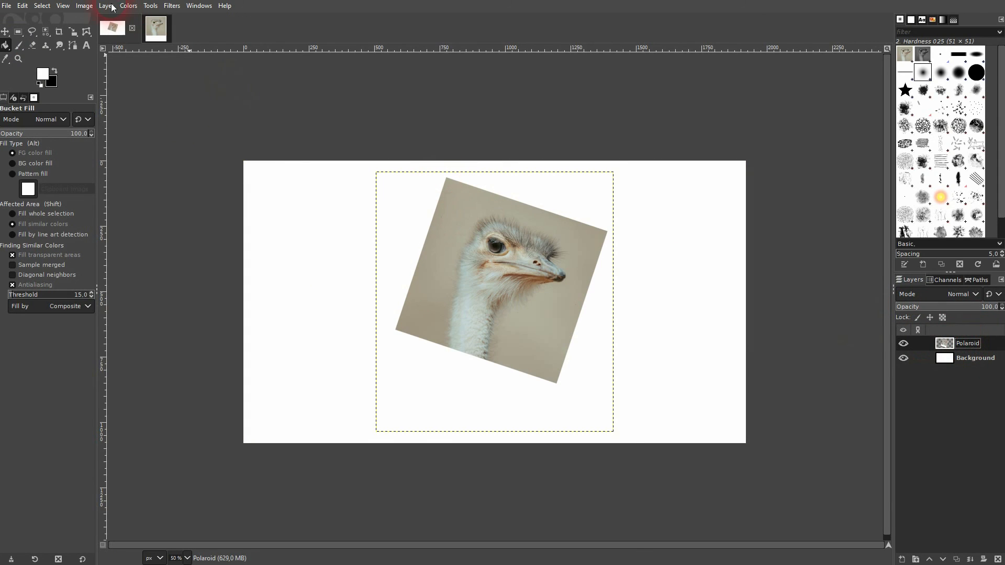
click(171, 6)
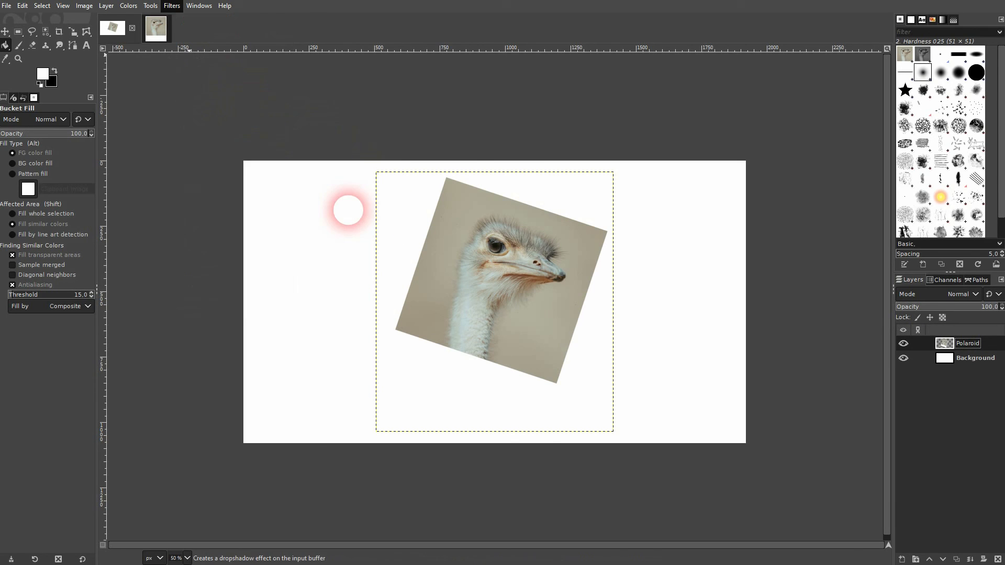
Apply a Drop Shadow to the Polaroid with reduced opacity and a larger offset.
click(171, 5)
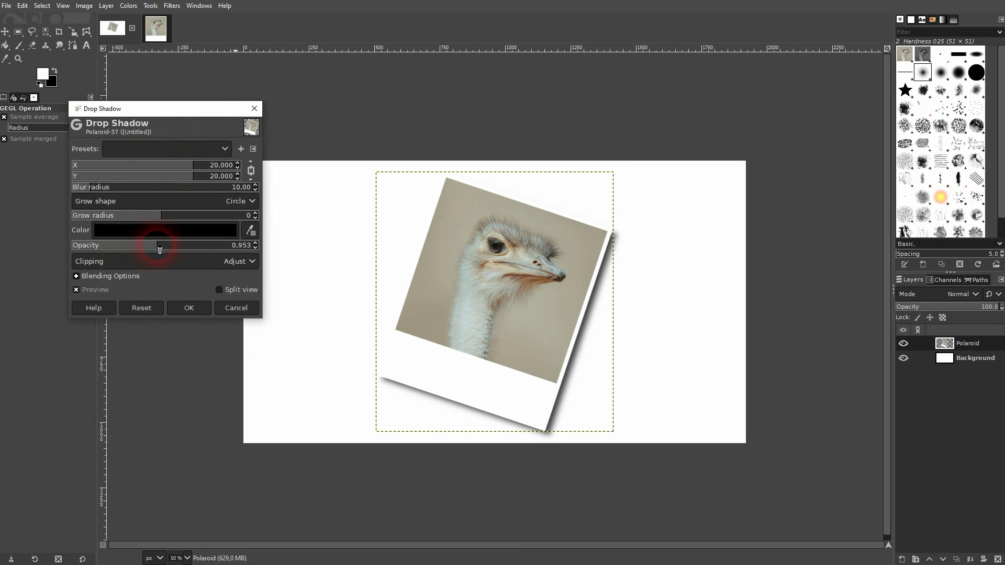
drag(160, 245, 157, 245)
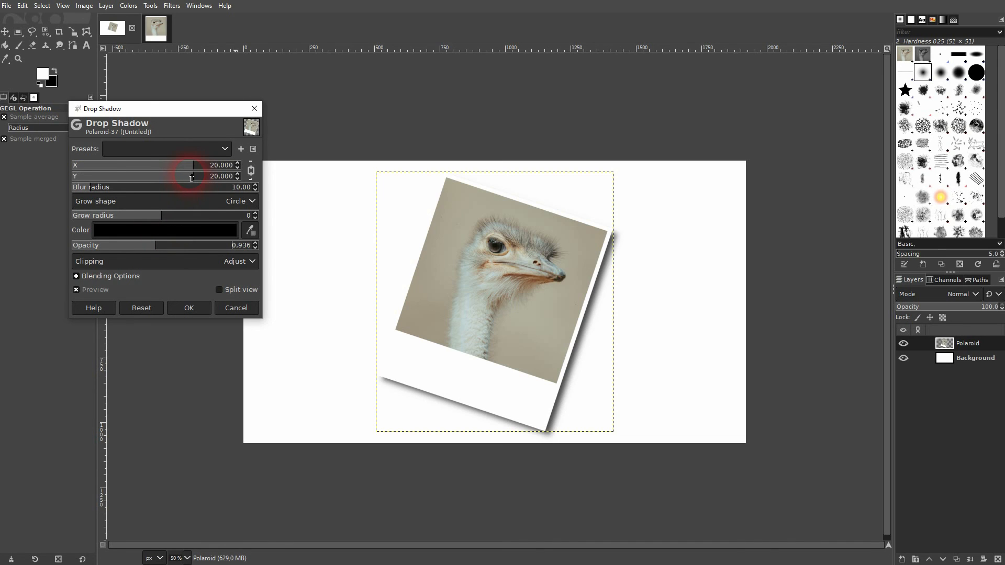
drag(166, 164, 192, 165)
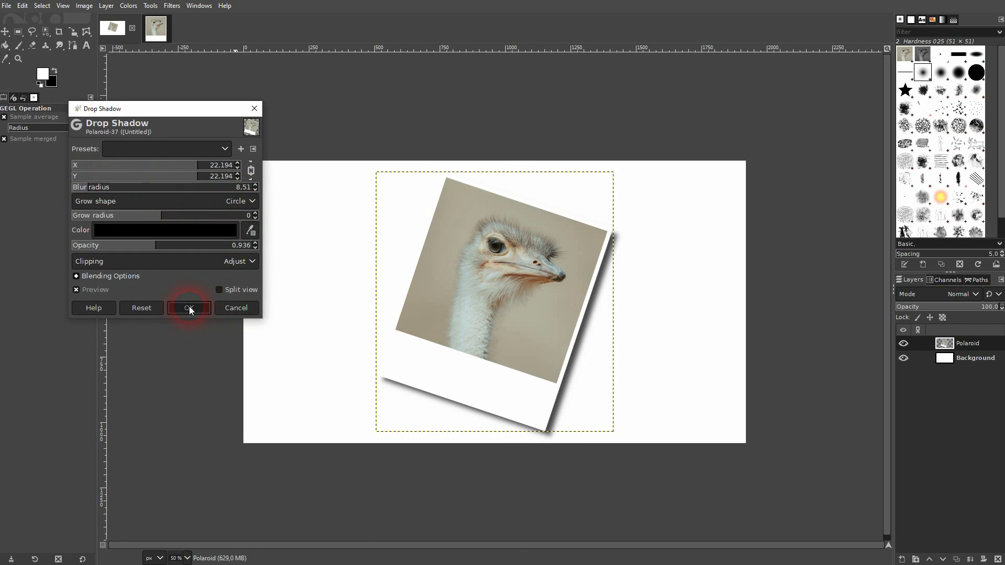
click(188, 307)
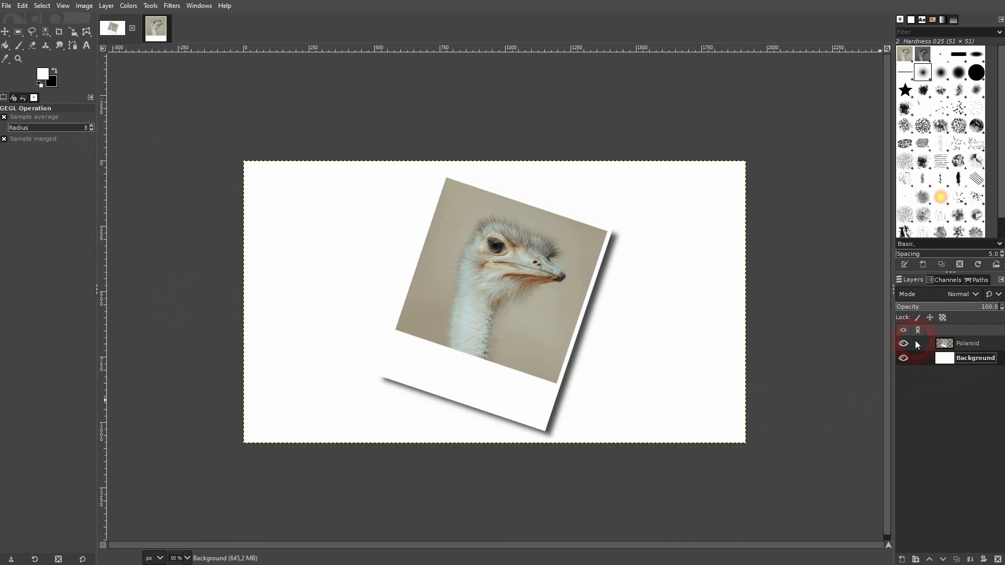
Bucket-fill the Background layer with bright red behind the shadowed Polaroid.
click(43, 71)
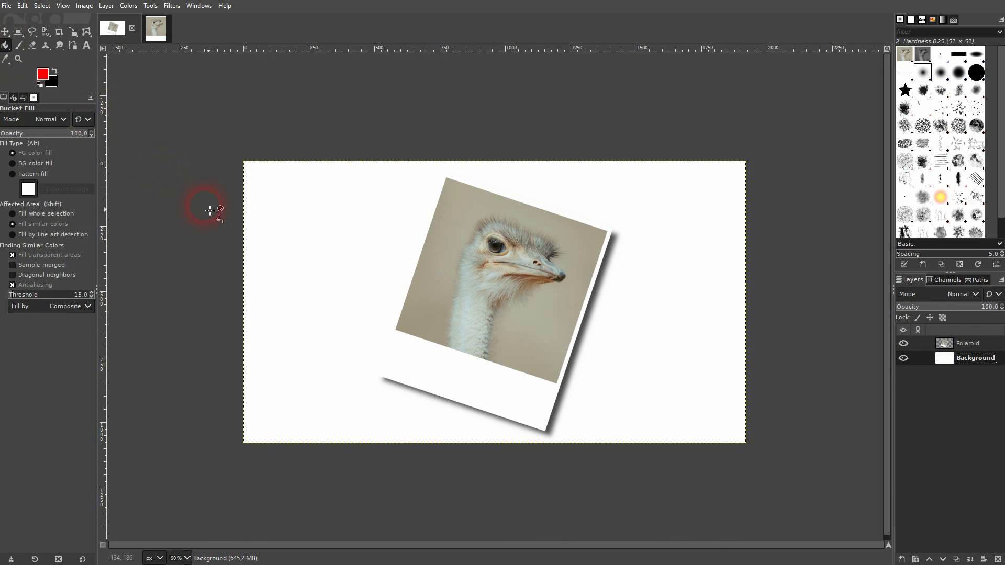
click(621, 276)
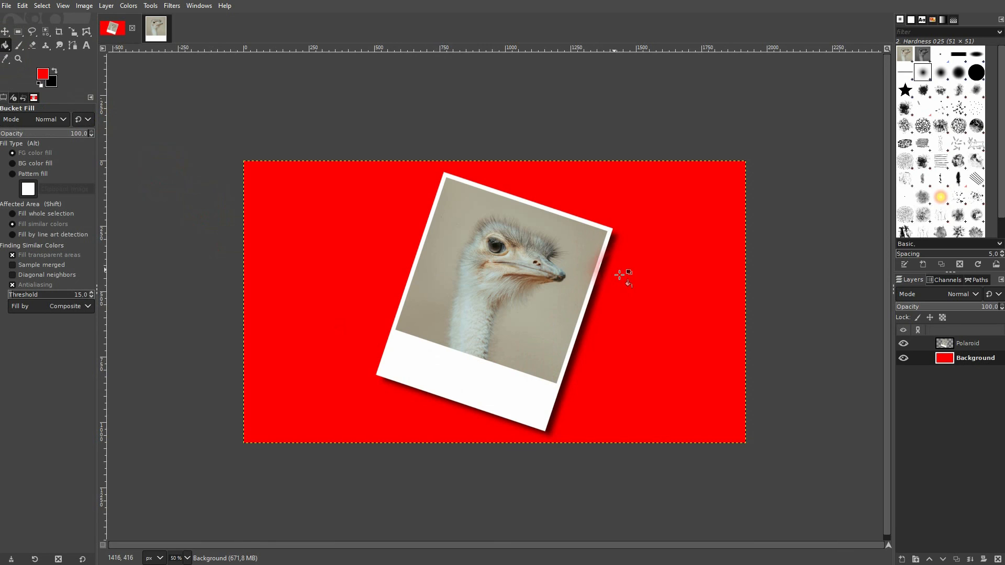
mouse_move(663, 333)
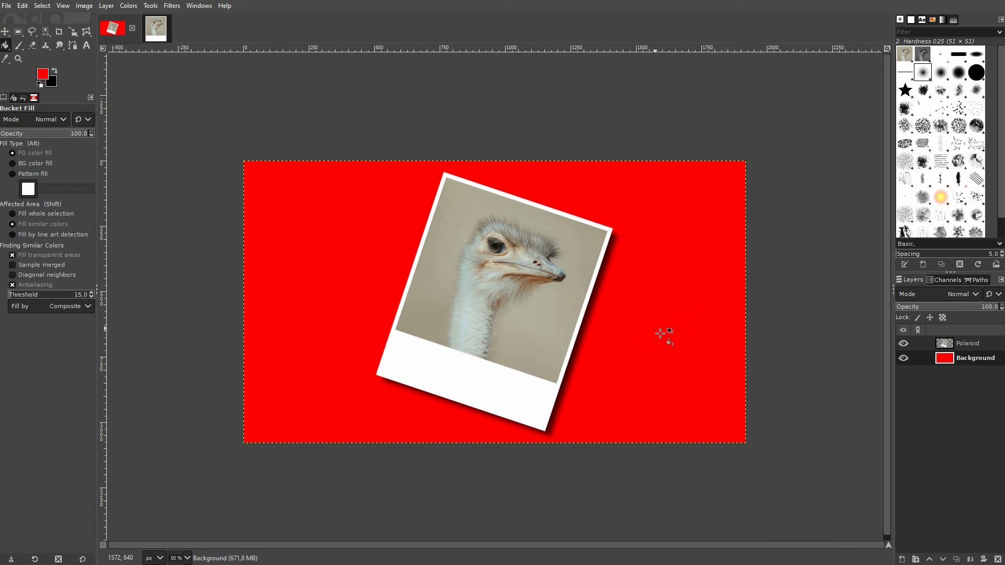